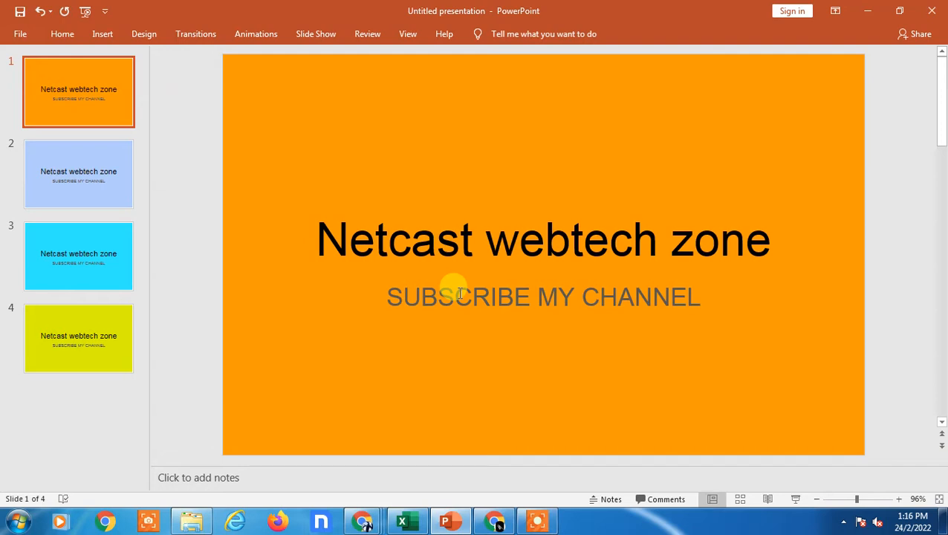
- Review the slides one by one and return to the orange first slide
left_click(79, 172)
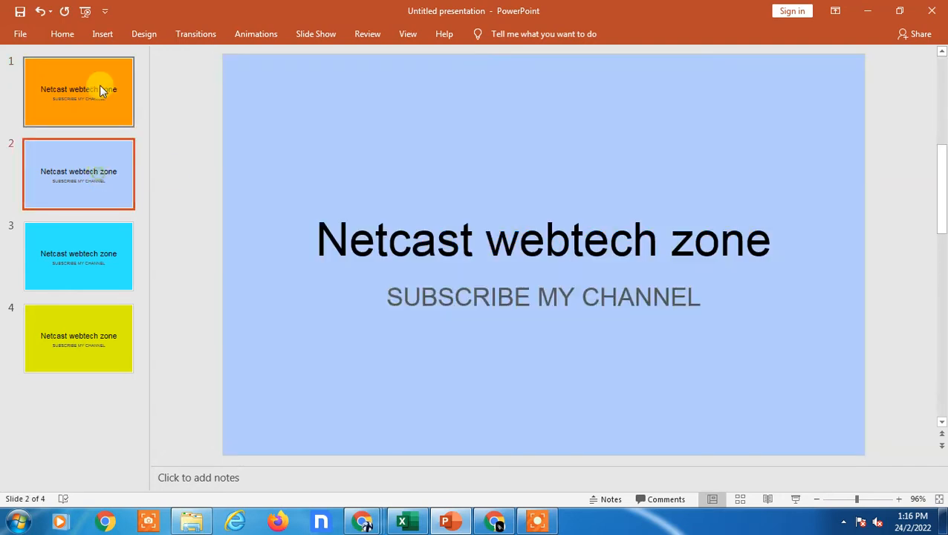
left_click(79, 92)
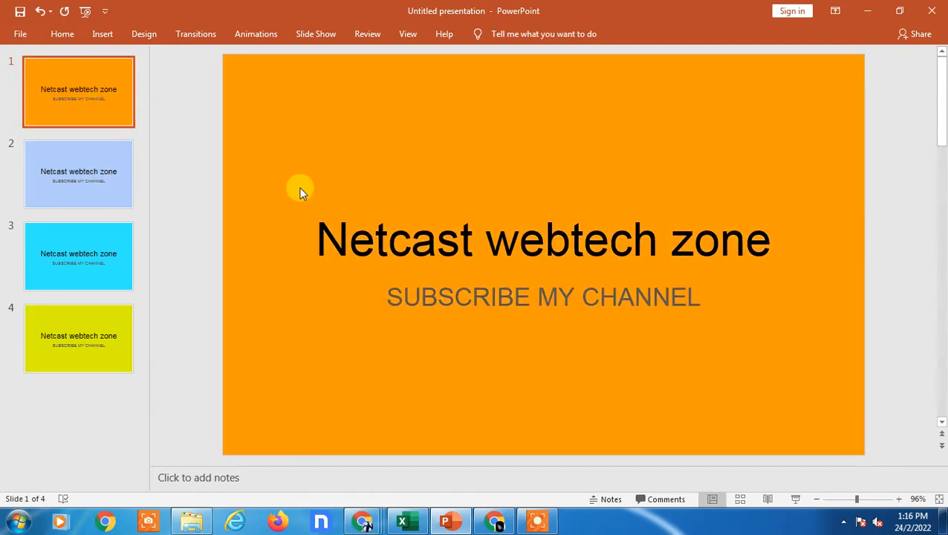
mouse_move(195, 82)
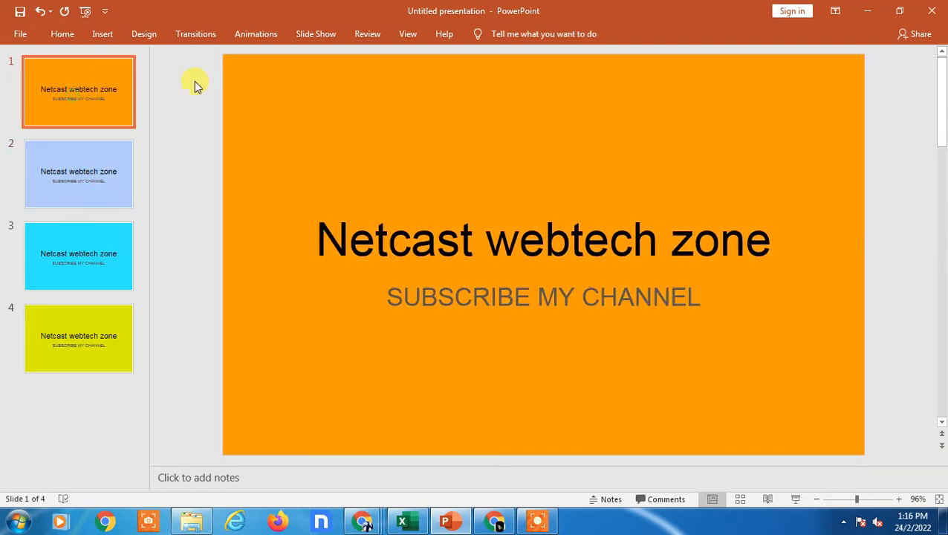
left_click(78, 173)
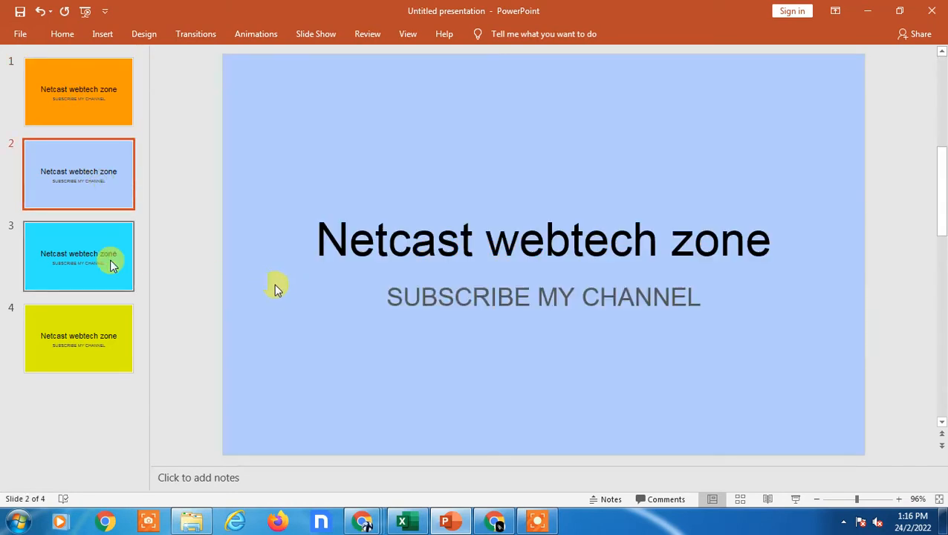
mouse_move(154, 275)
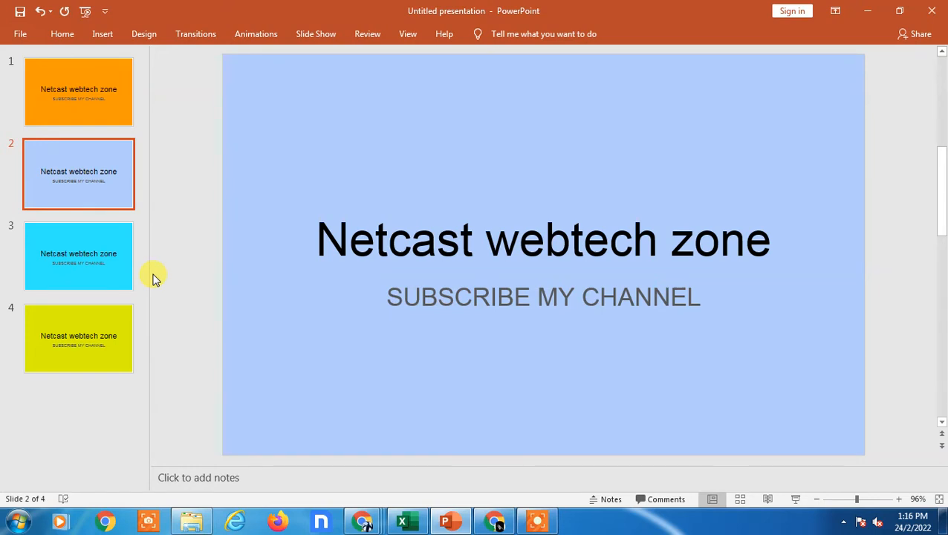
mouse_move(176, 252)
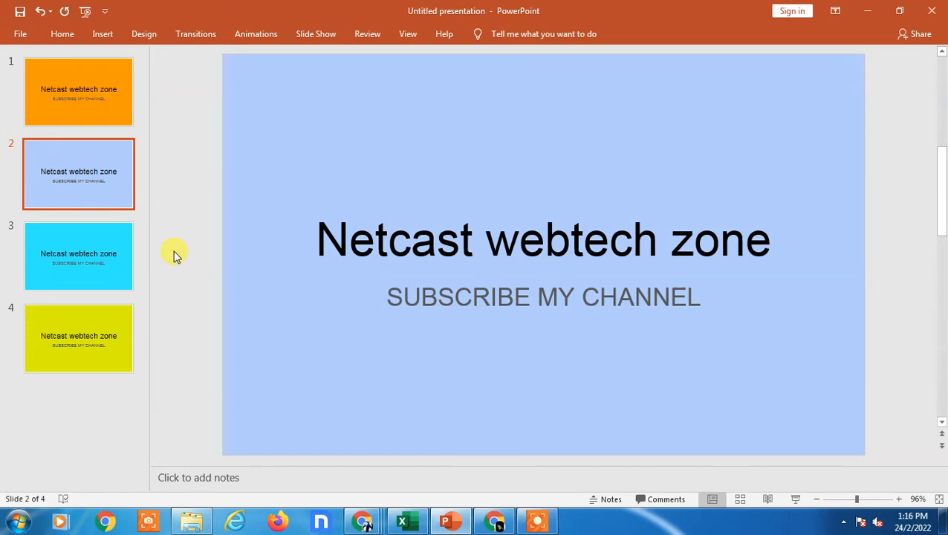
mouse_move(141, 179)
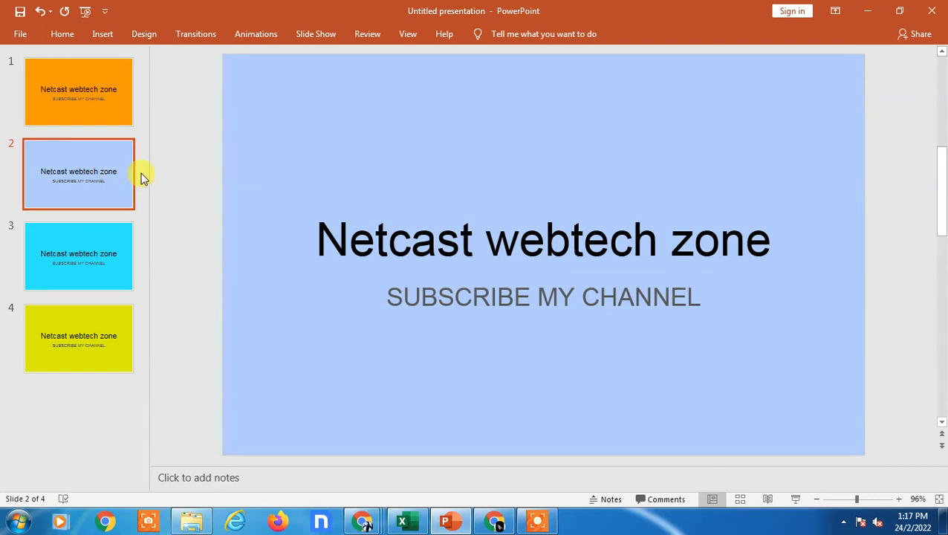
mouse_move(125, 172)
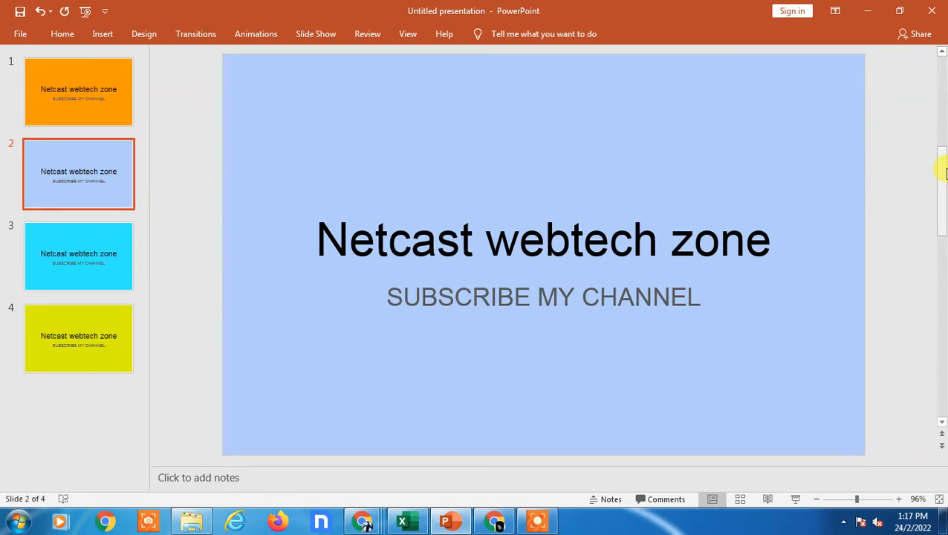
mouse_move(553, 160)
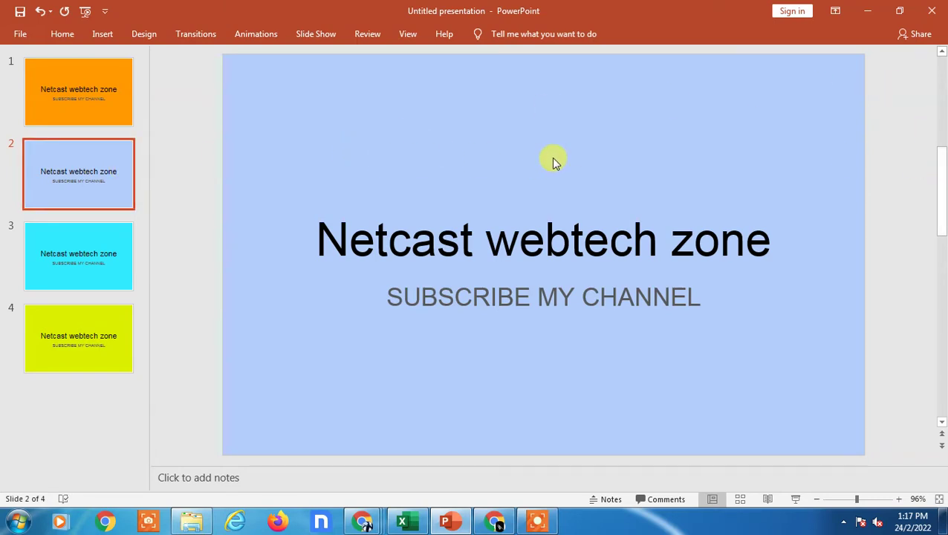
mouse_move(309, 143)
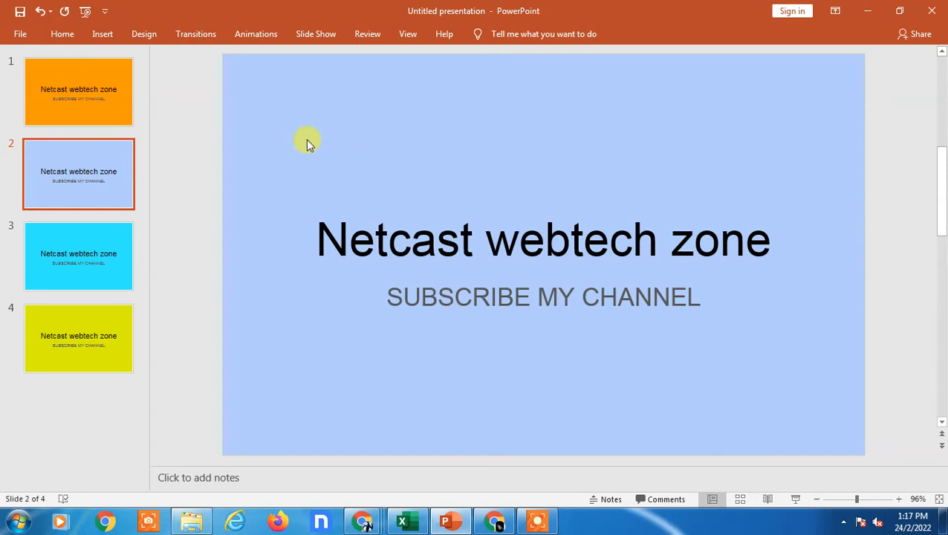
mouse_move(109, 181)
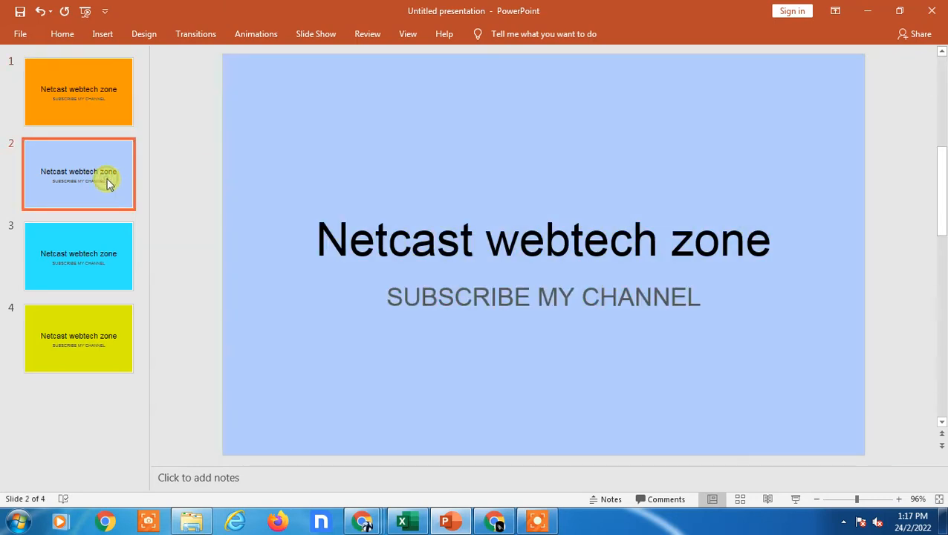
mouse_move(56, 181)
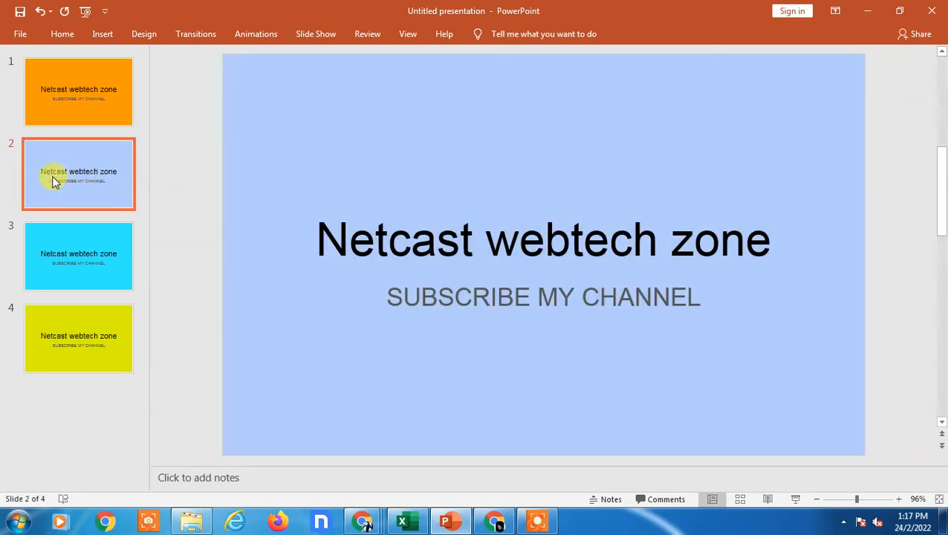
left_click(79, 256)
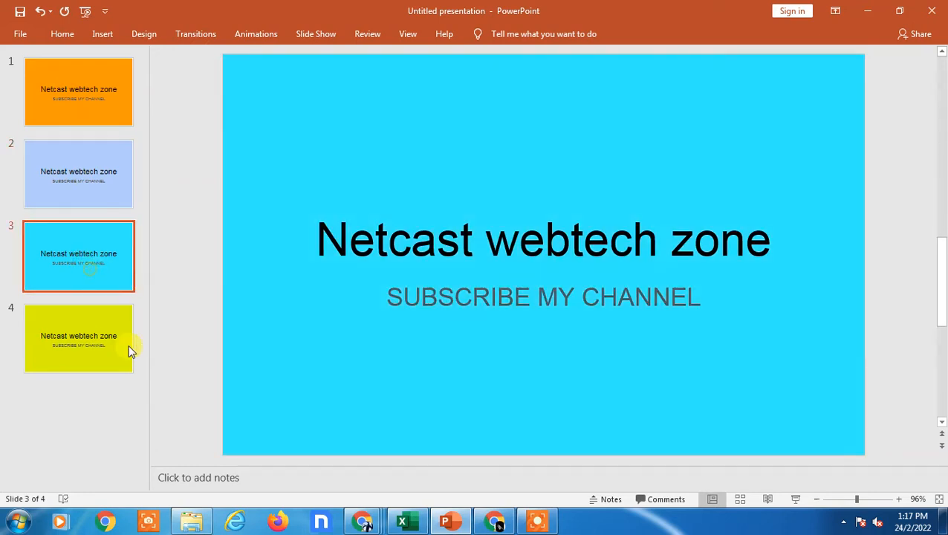
left_click(79, 92)
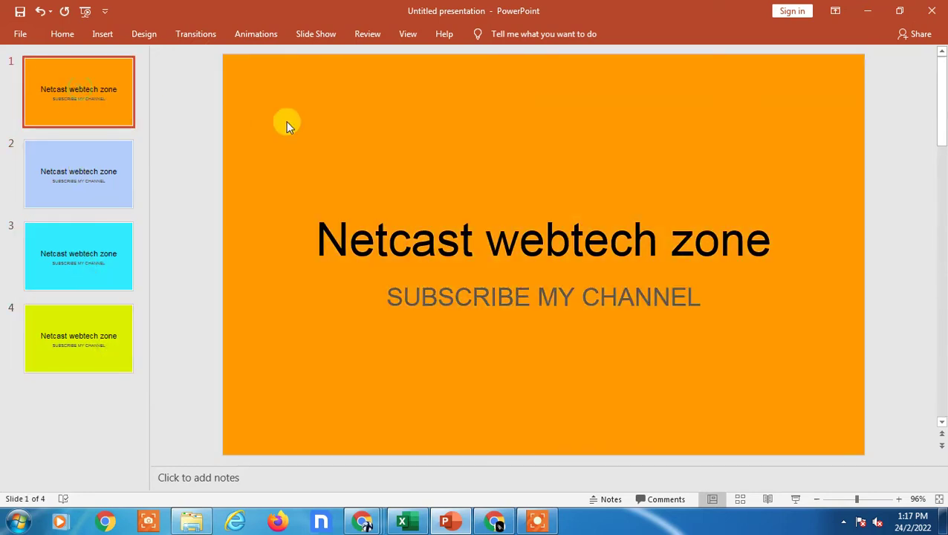
mouse_move(286, 291)
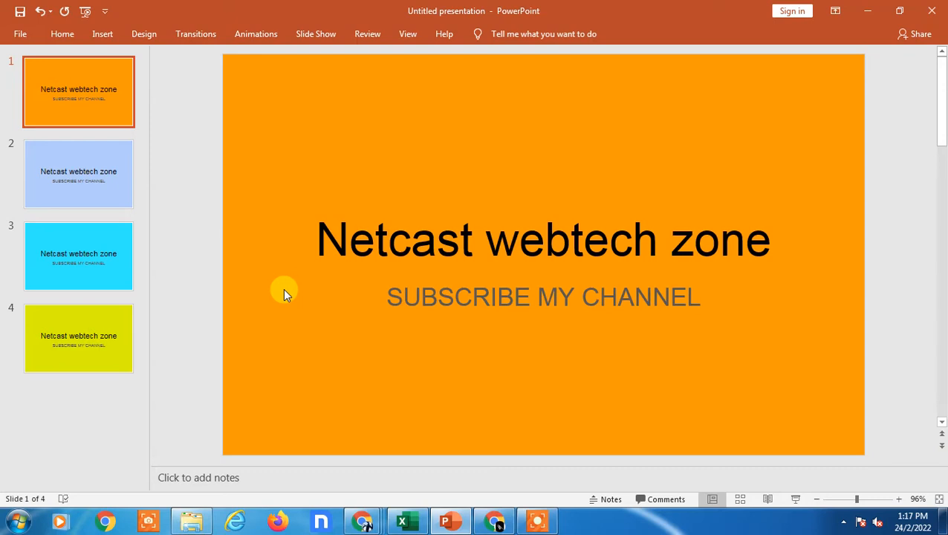
mouse_move(122, 95)
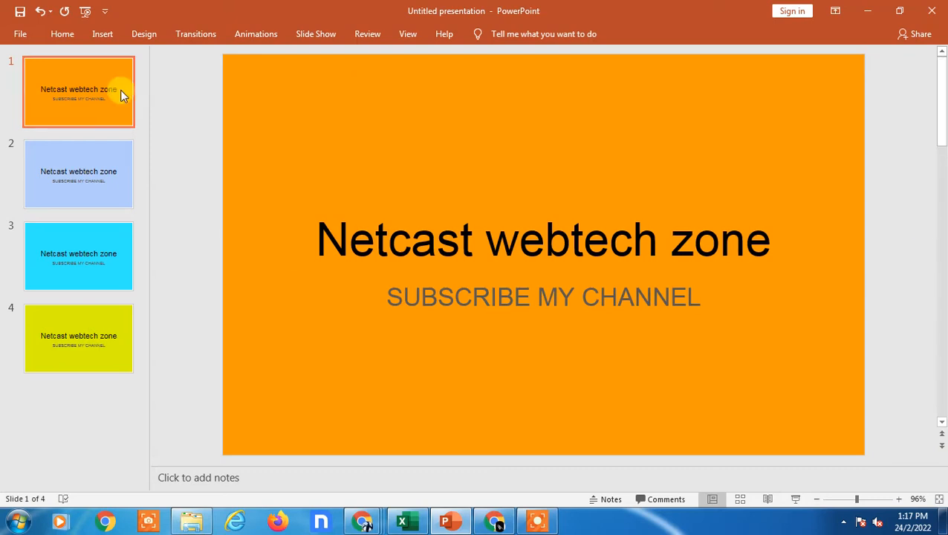
- Reach the Save As dialog for the presentation, saving to This PC's Downloads folder
left_click(20, 33)
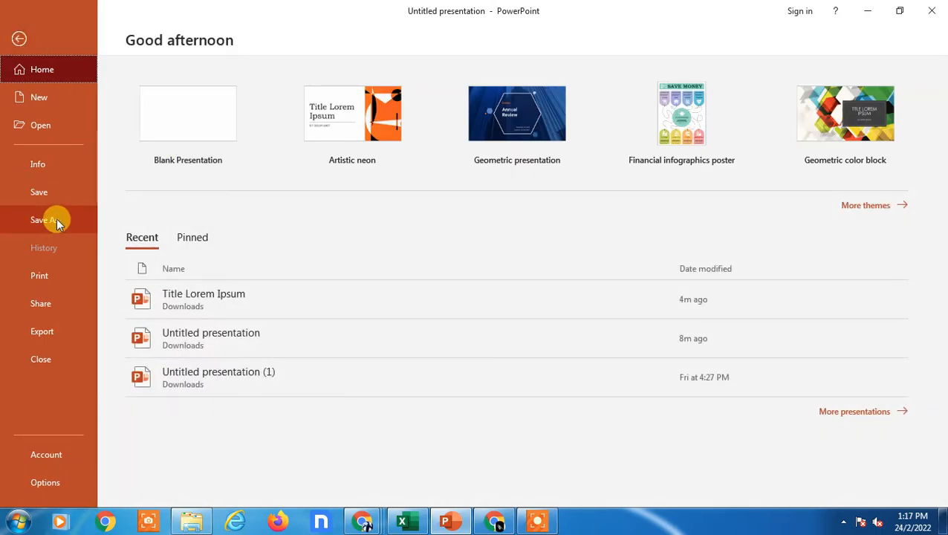
left_click(45, 220)
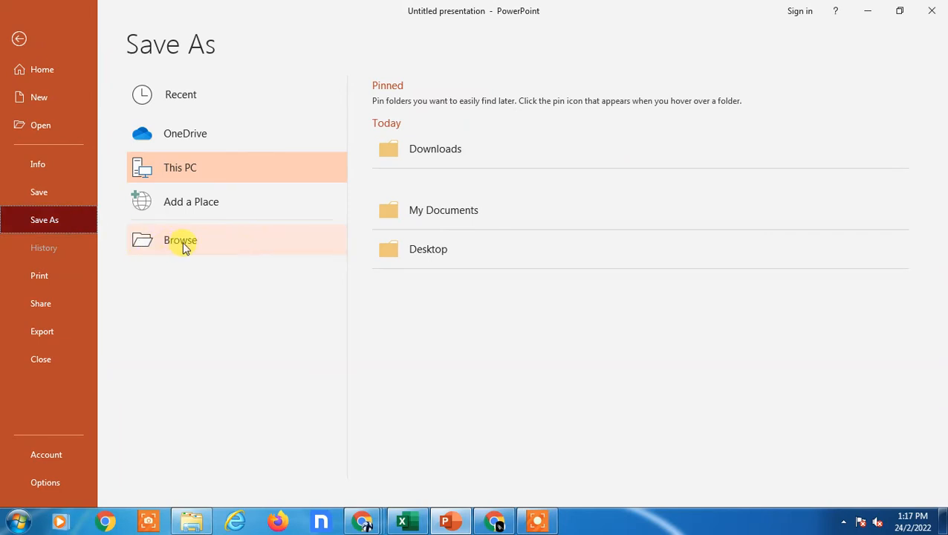
mouse_move(41, 331)
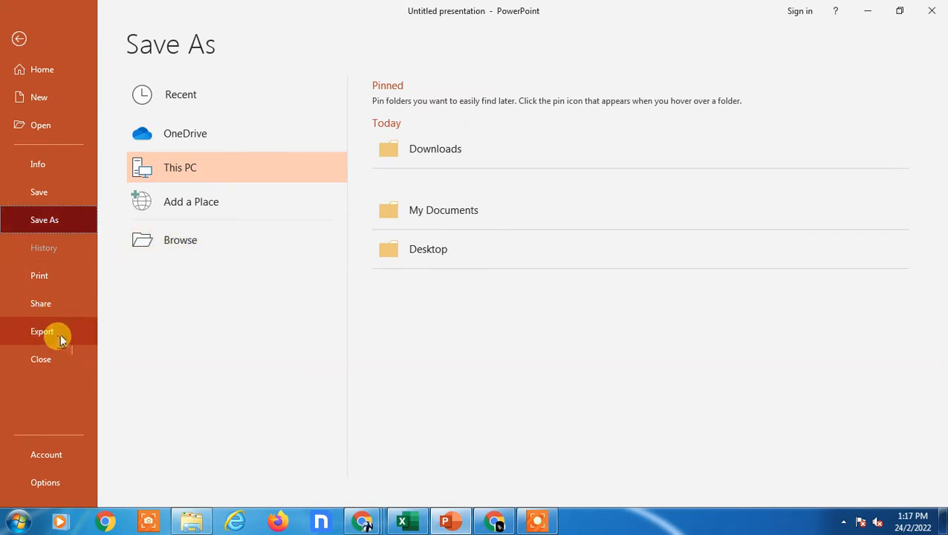
left_click(42, 329)
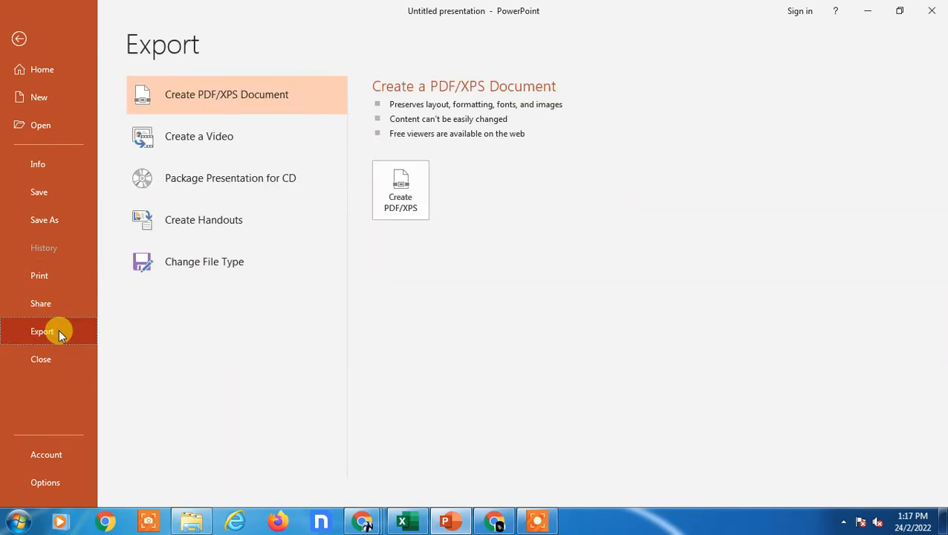
mouse_move(247, 261)
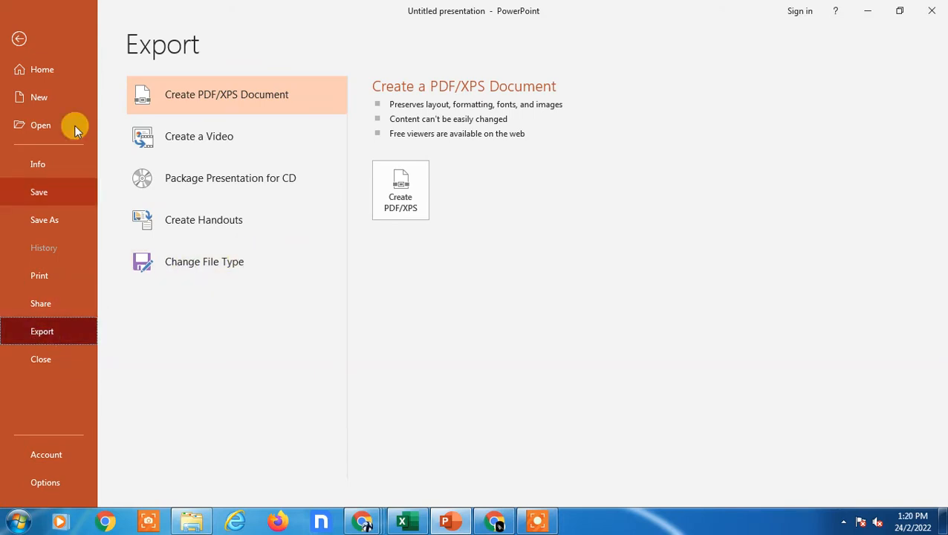
mouse_move(196, 111)
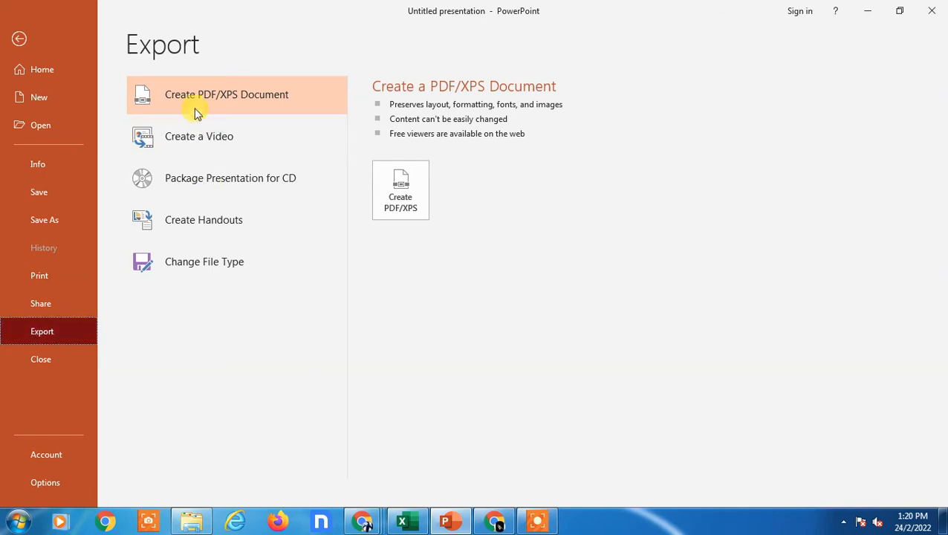
mouse_move(401, 190)
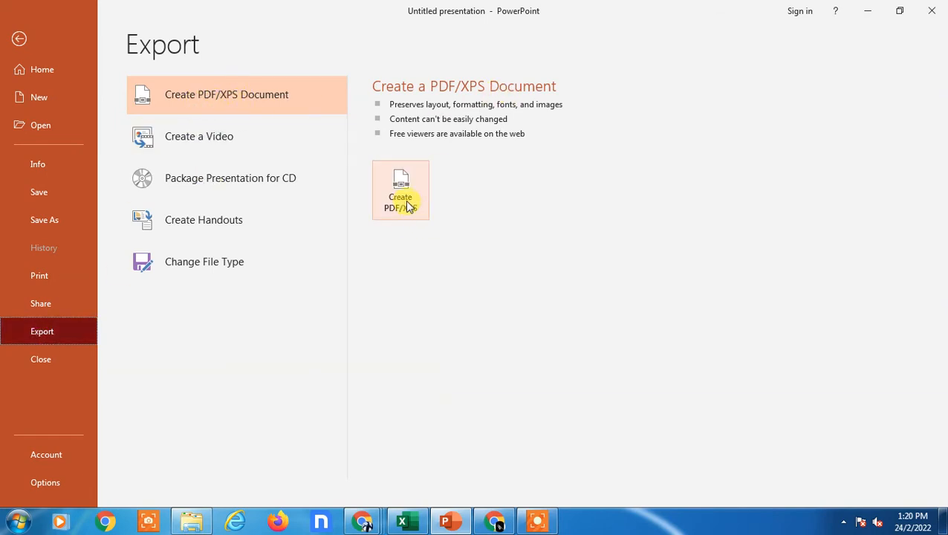
left_click(45, 220)
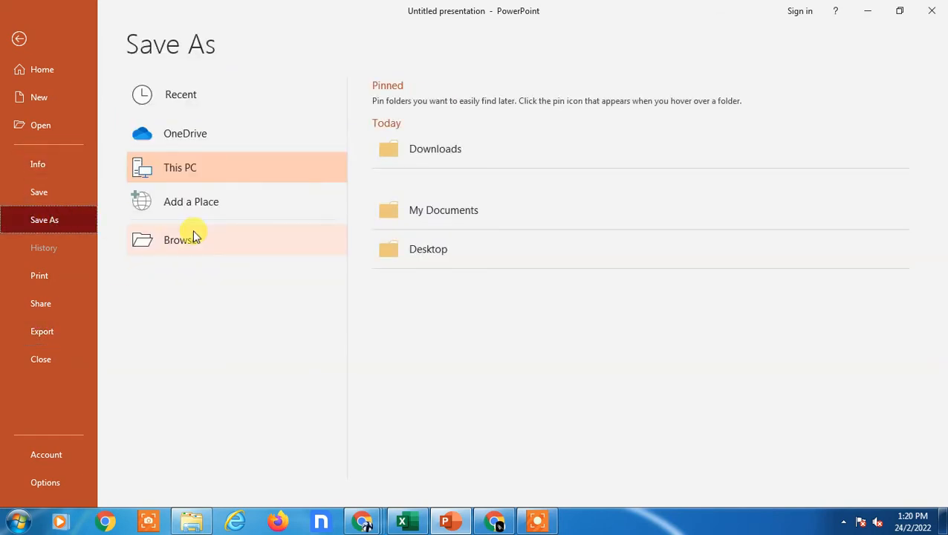
left_click(183, 239)
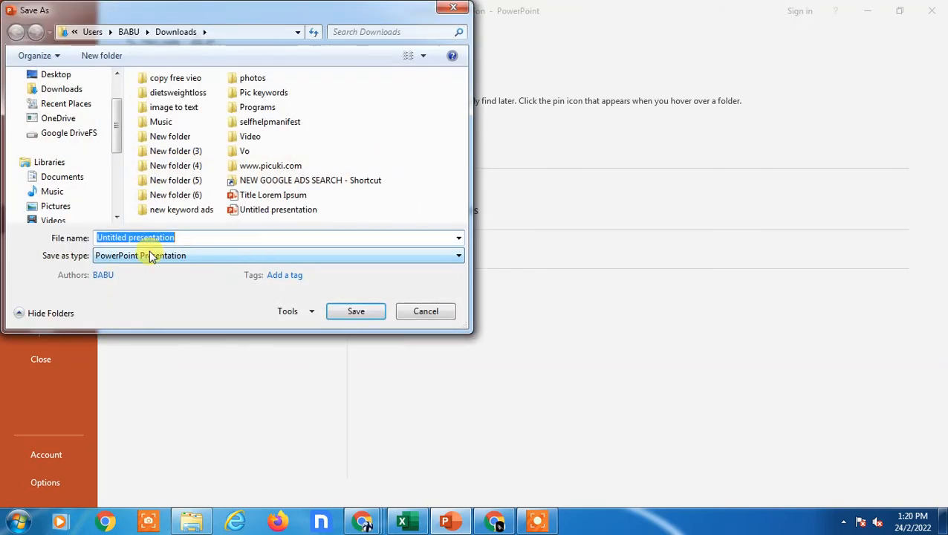
- Save the presentation as a PDF file in the Downloads folder
left_click(279, 256)
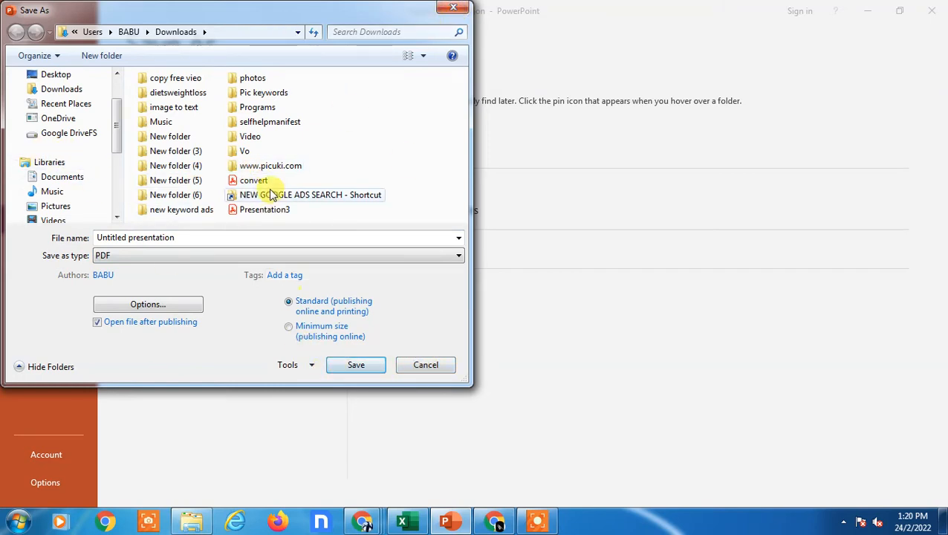
left_click(425, 364)
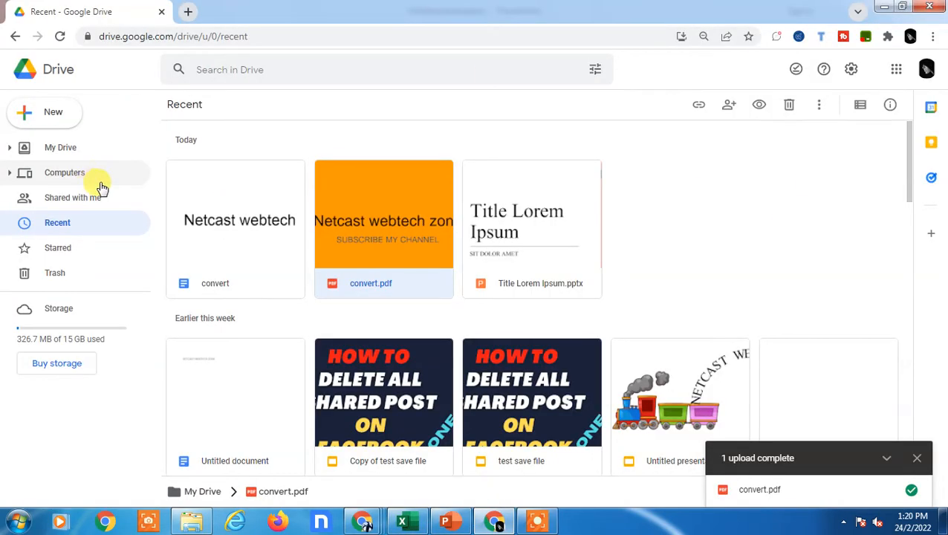
- Upload convert.pdf to My Drive, replacing the existing copy, and return to Recent files
left_click(60, 147)
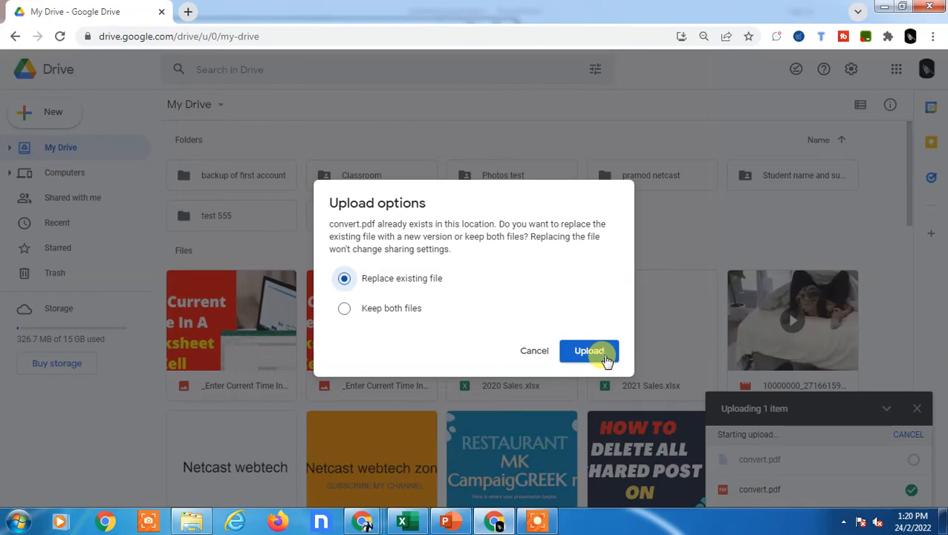
left_click(589, 351)
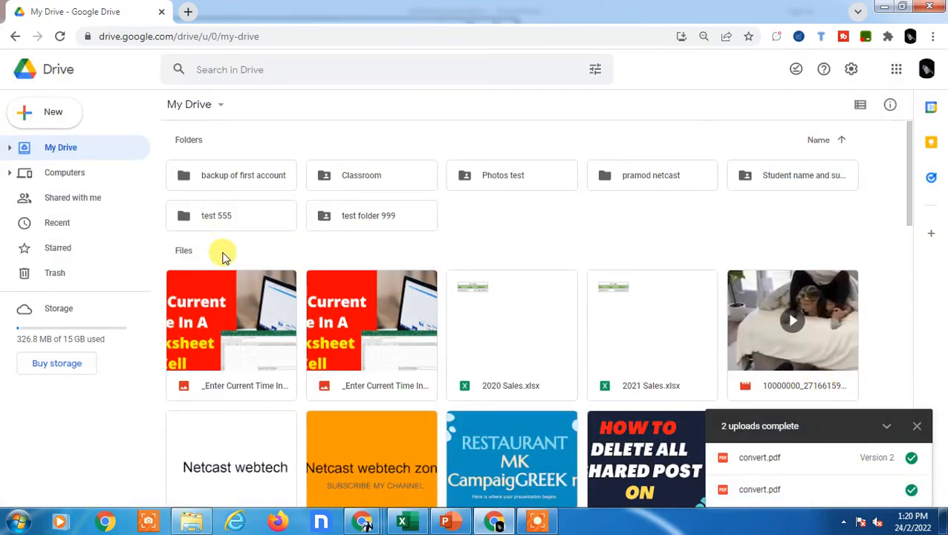
left_click(57, 223)
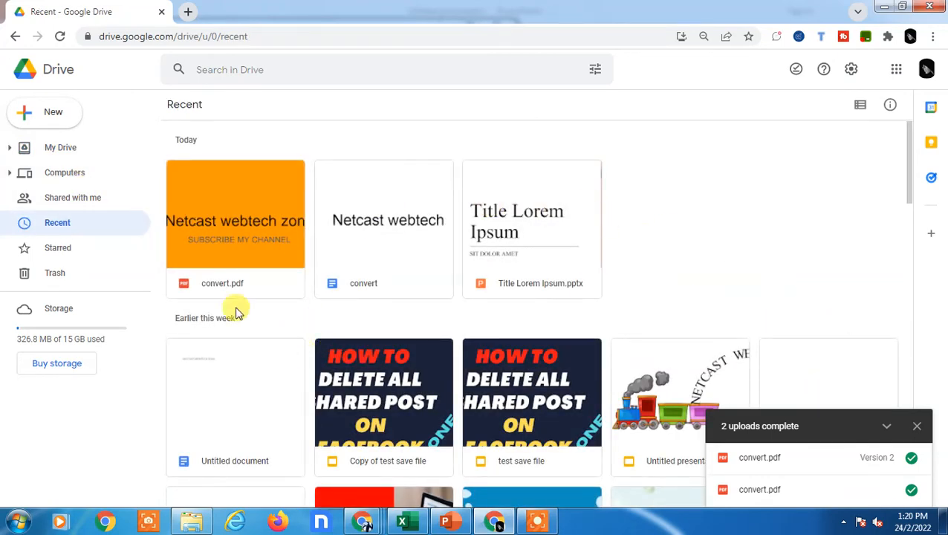
mouse_move(832, 336)
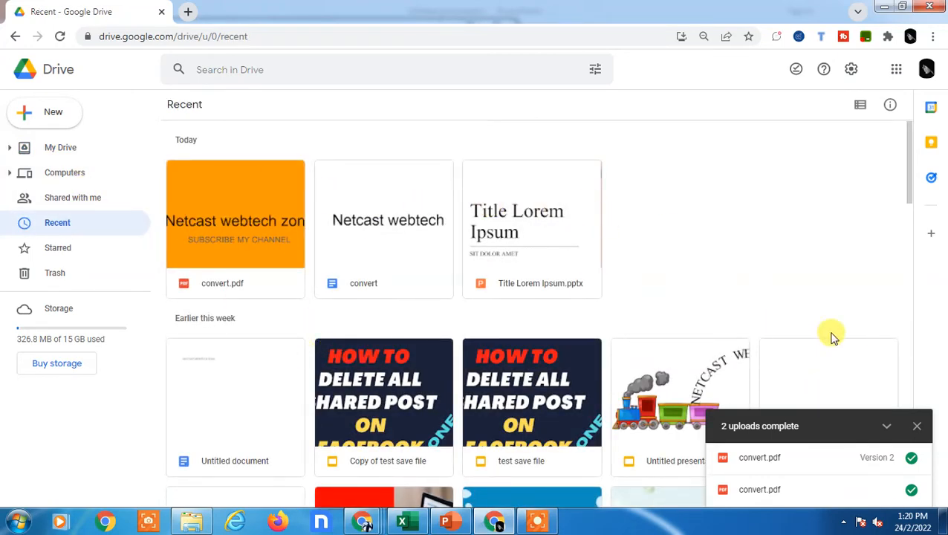
mouse_move(193, 208)
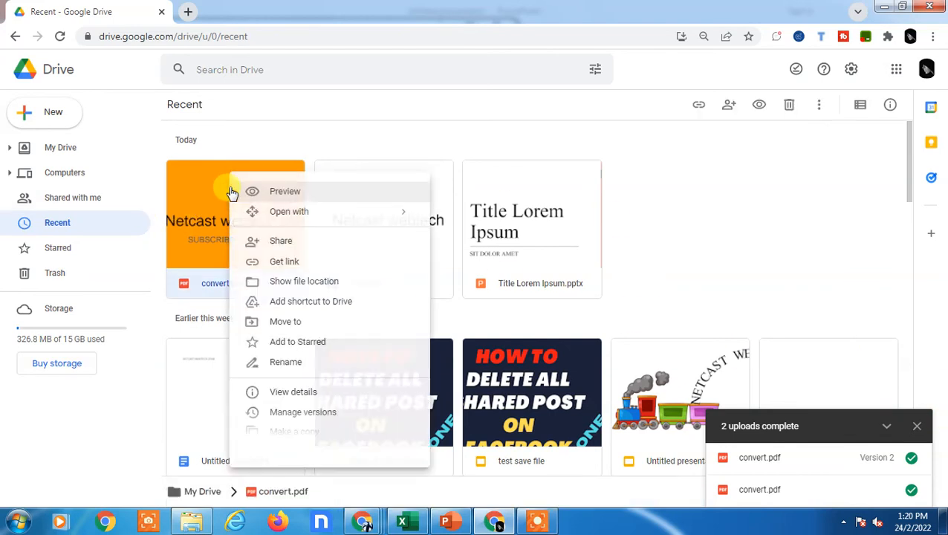
- Open convert.pdf with Google Docs as an editable document
left_click(288, 211)
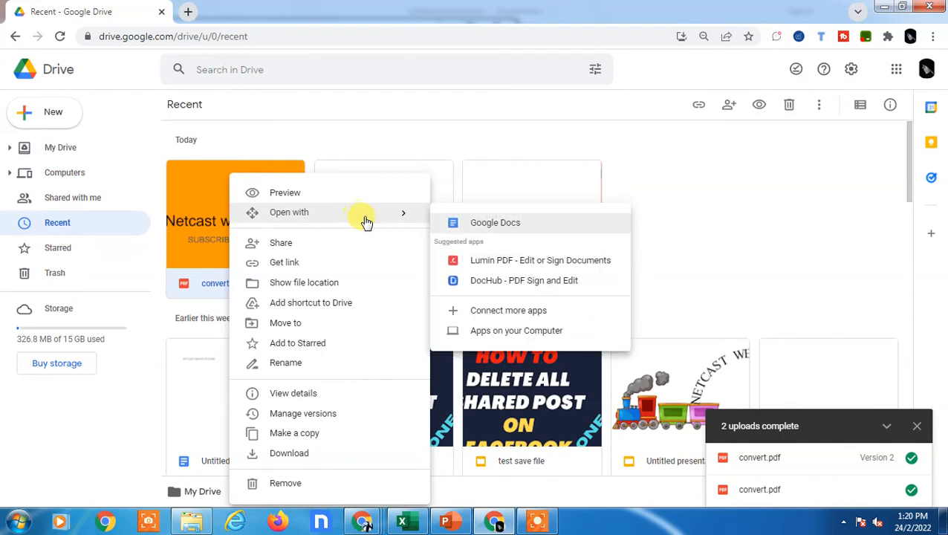
mouse_move(496, 222)
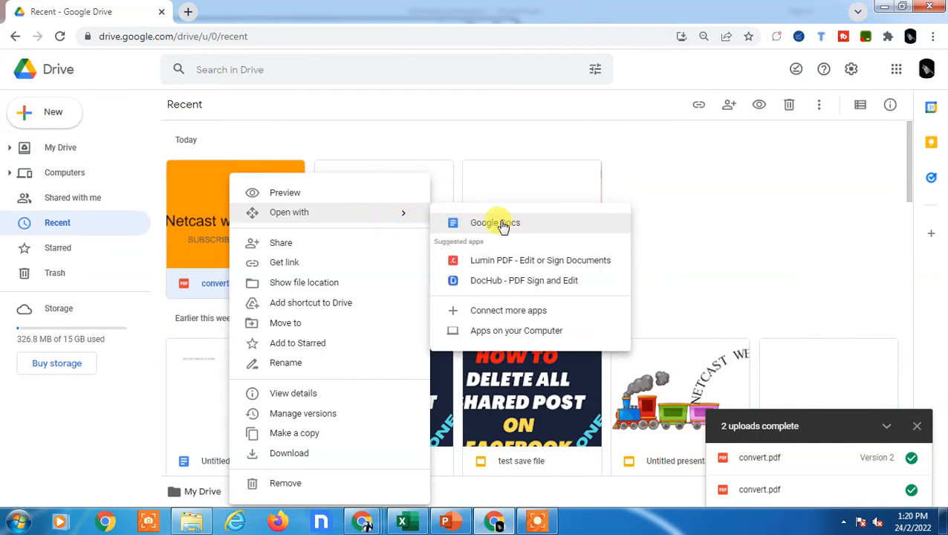
left_click(495, 223)
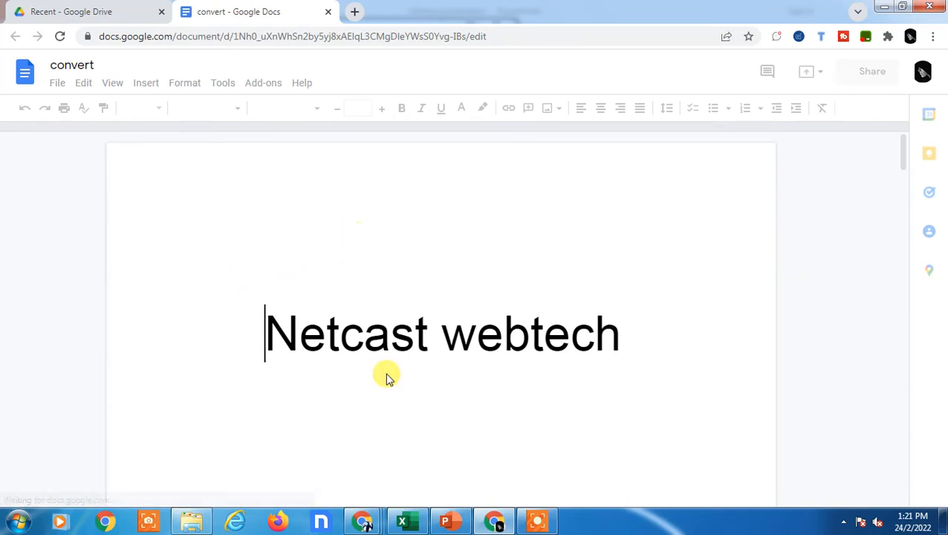
left_click(452, 520)
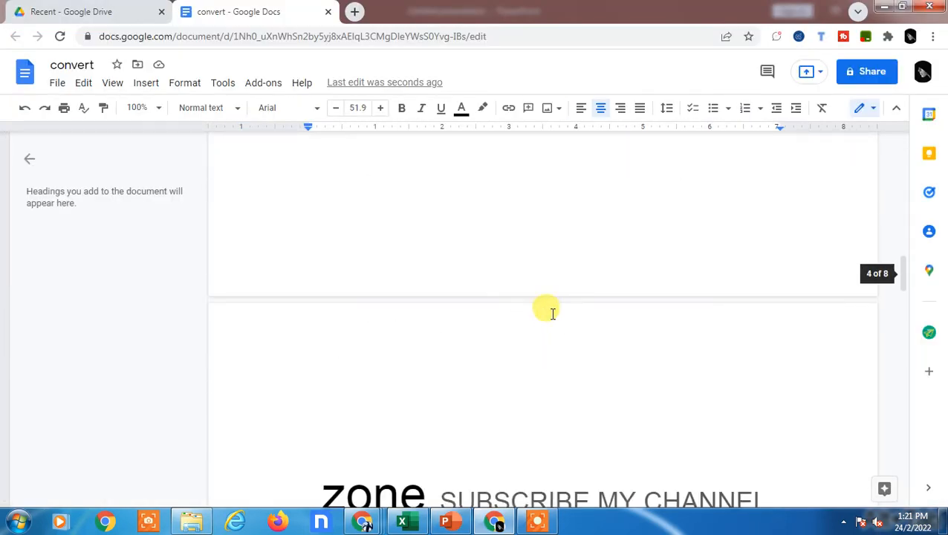
scroll("down", 3)
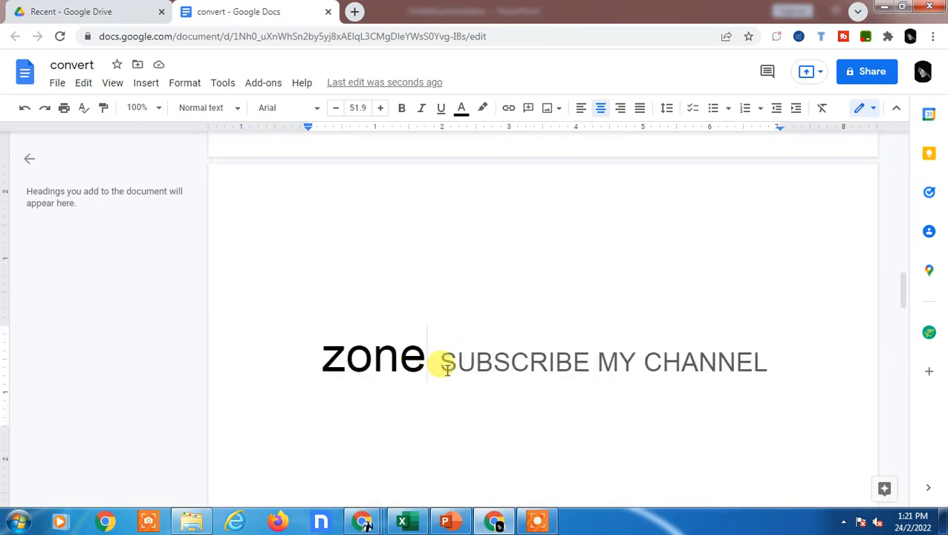
left_click(450, 520)
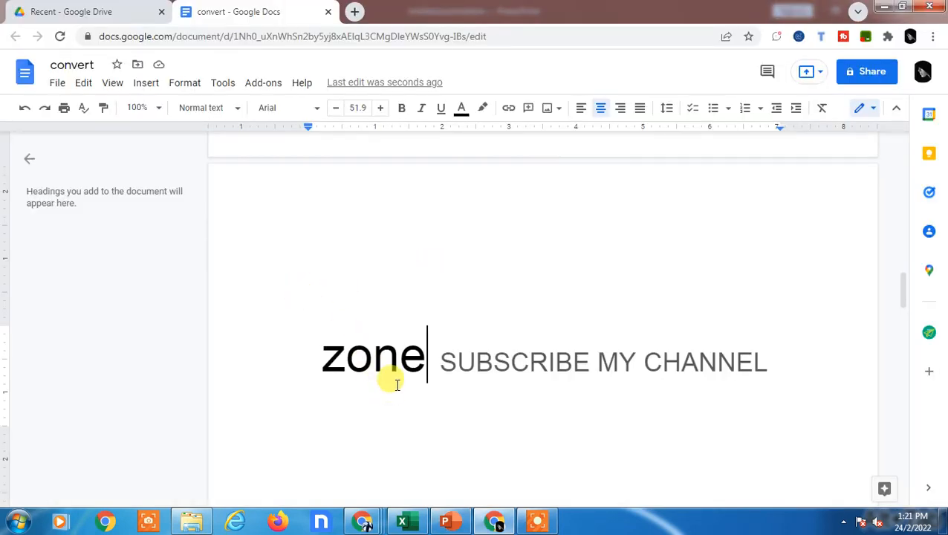
scroll("down", 3)
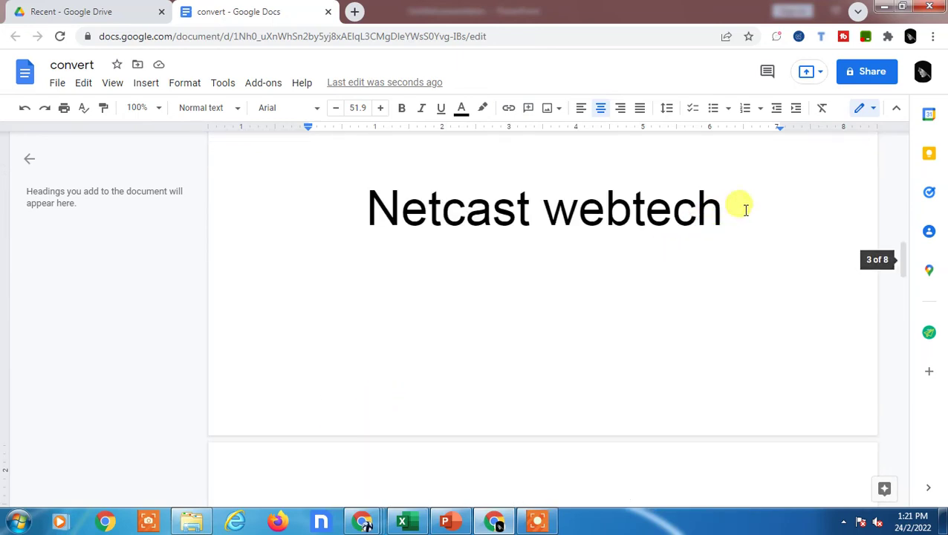
scroll("down", 3)
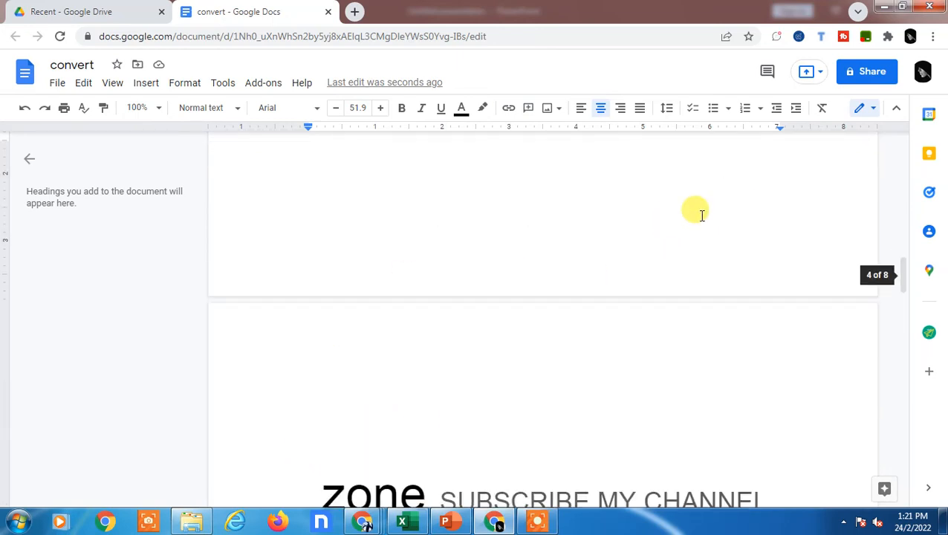
mouse_move(6, 436)
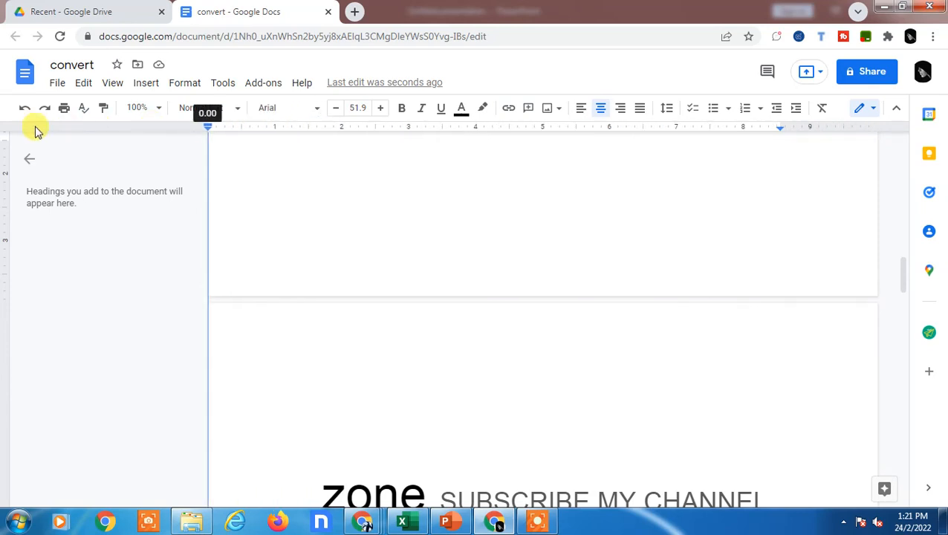
mouse_move(151, 126)
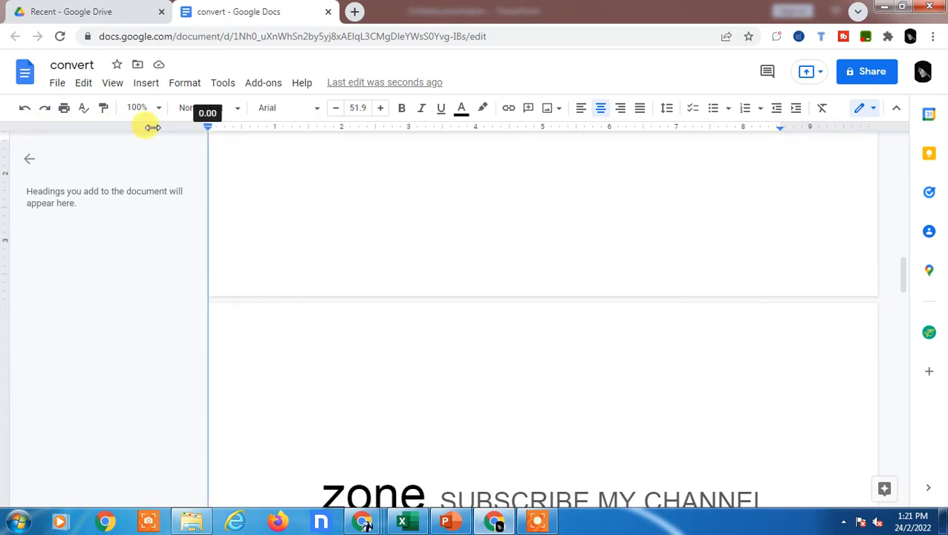
- Hide the document outline so the pages use the full width
left_click(30, 158)
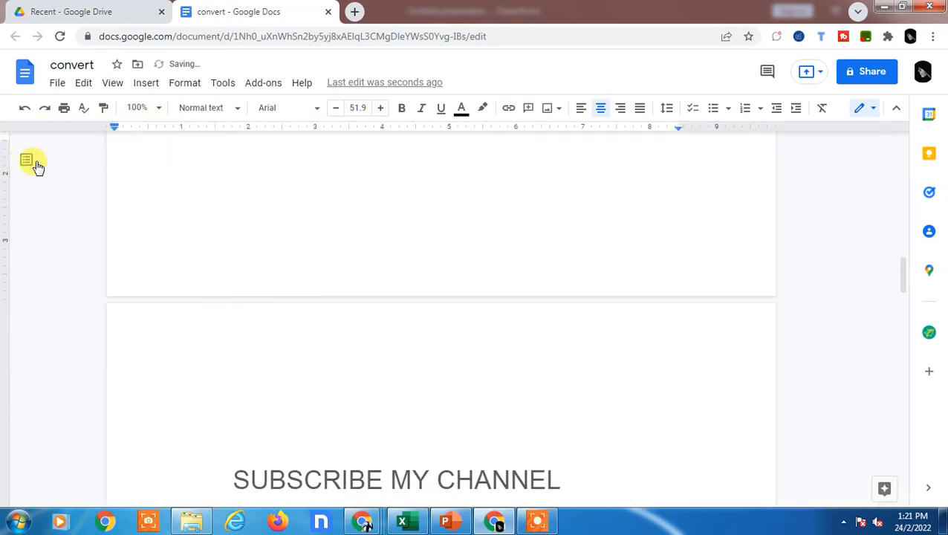
mouse_move(6, 142)
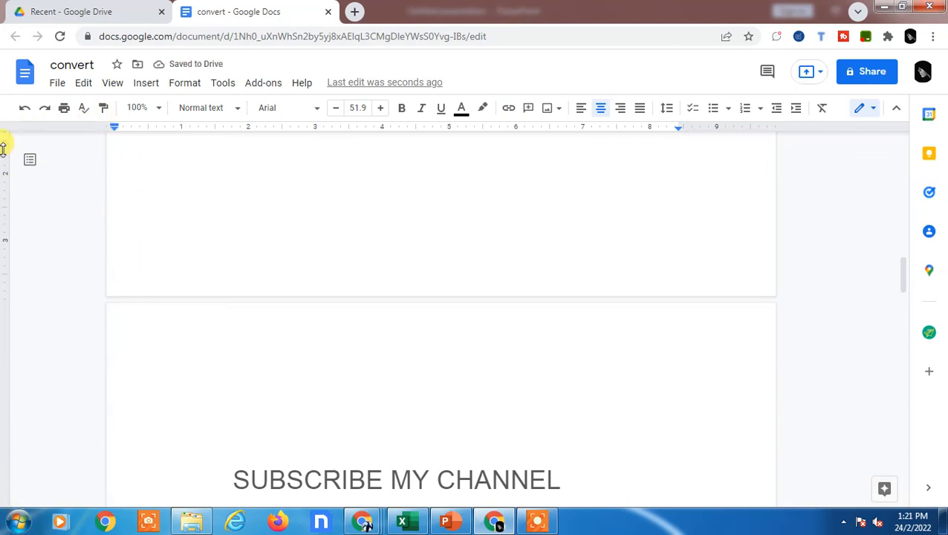
mouse_move(11, 508)
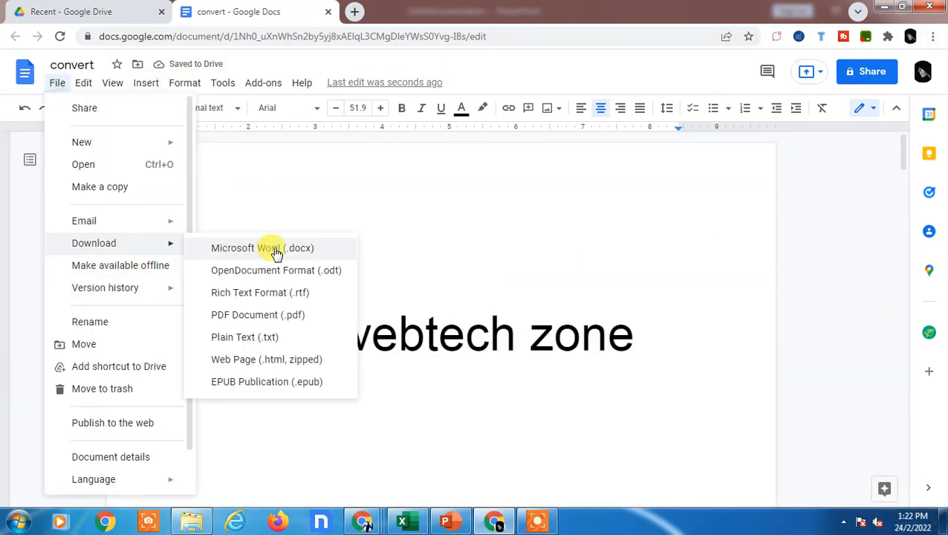
mouse_move(445, 241)
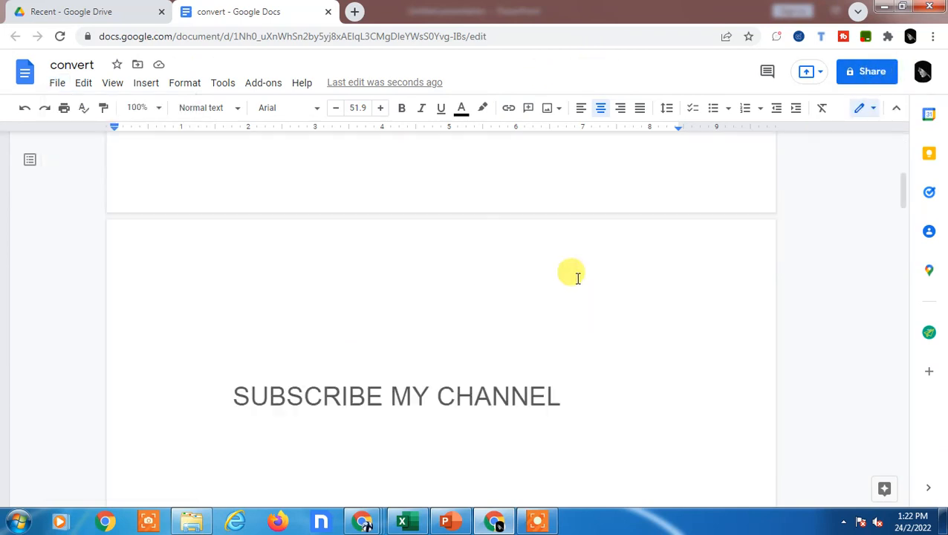
scroll("down", 3)
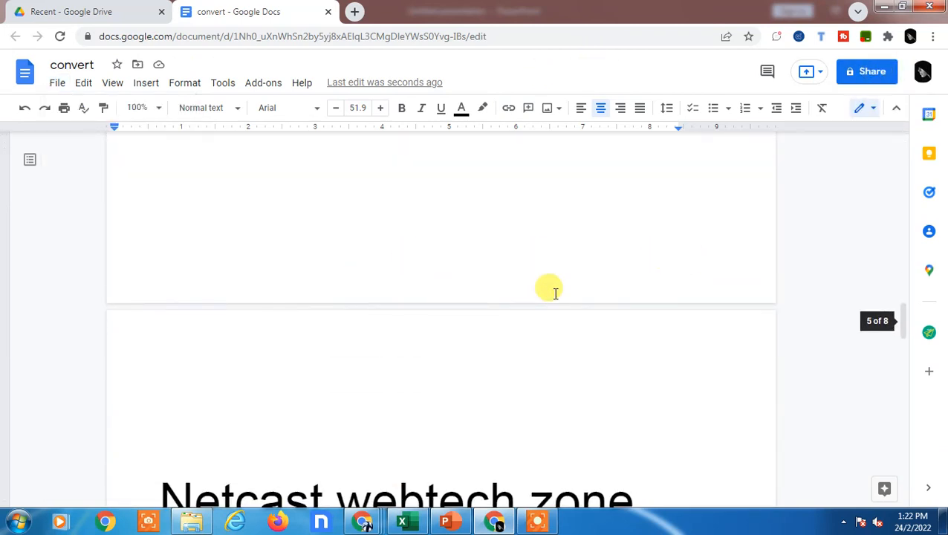